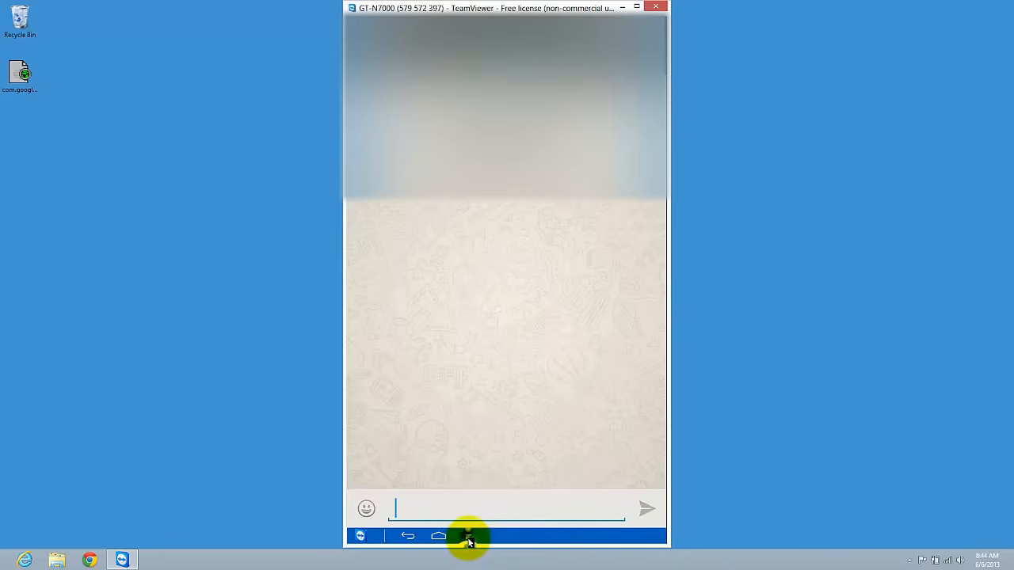
Step: Email the WhatsApp conversation via More > Email conversation, choosing Gmail as the app
left_click(469, 536)
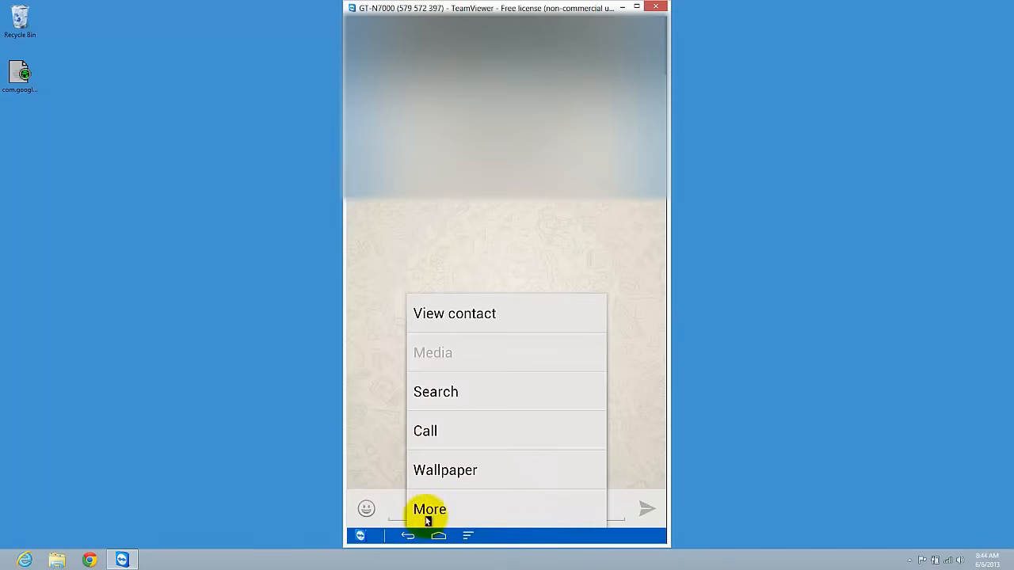
left_click(429, 509)
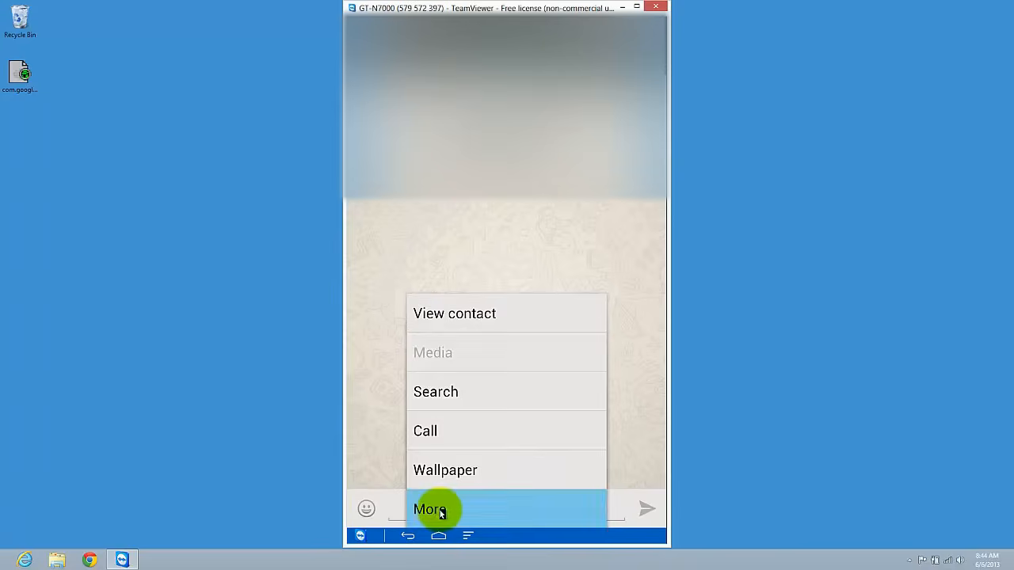
left_click(430, 509)
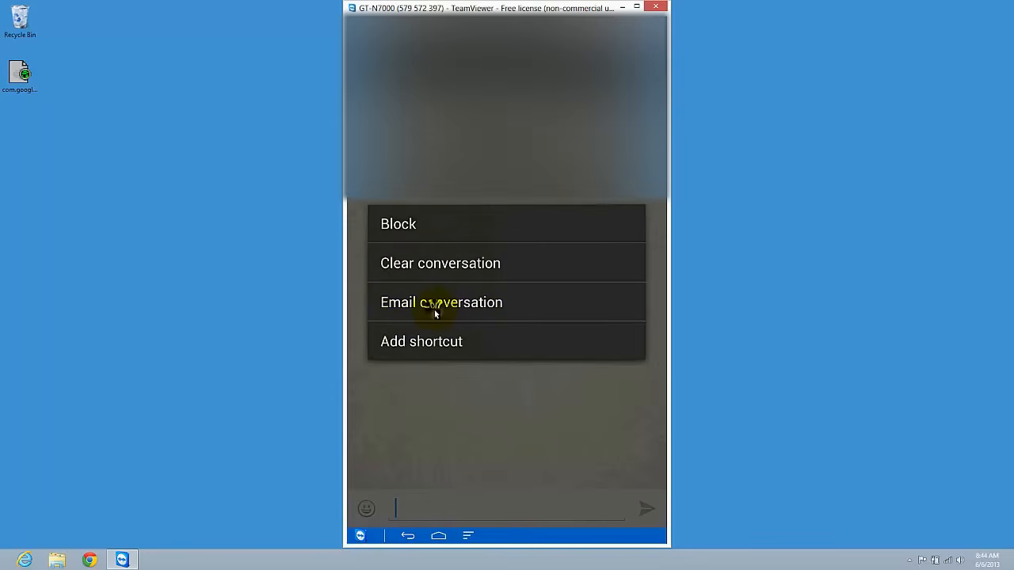
left_click(442, 302)
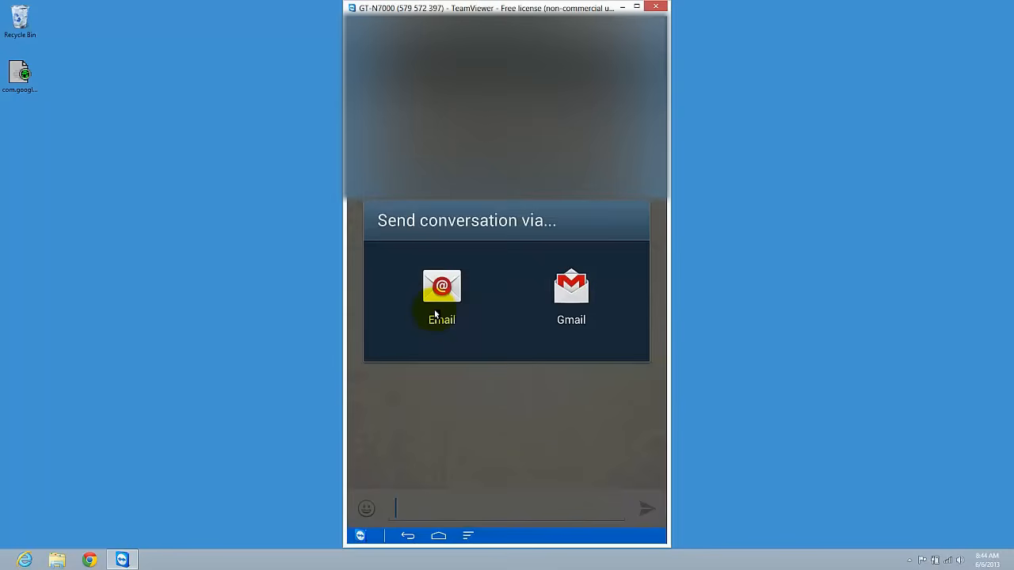
mouse_move(571, 285)
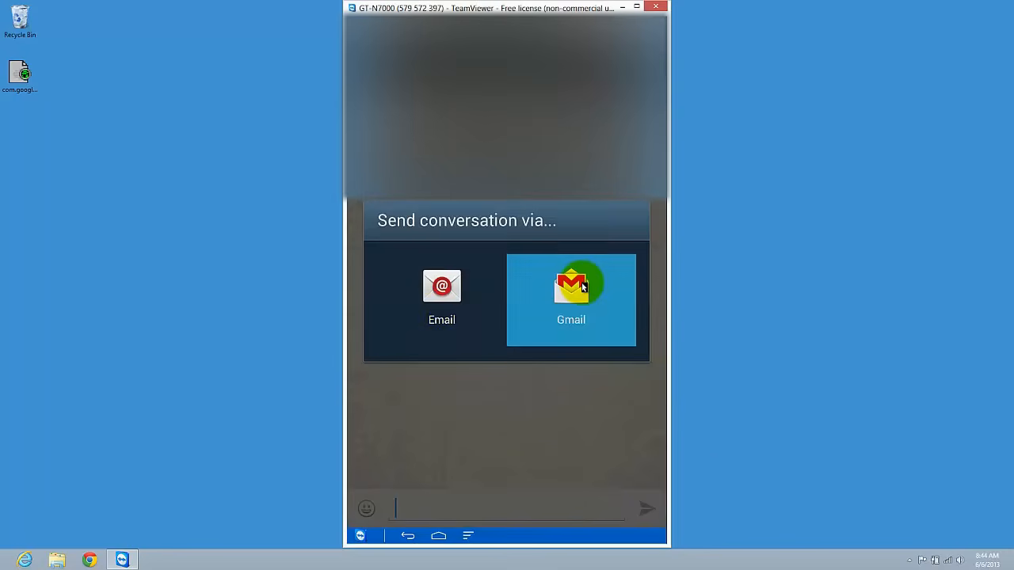
left_click(570, 286)
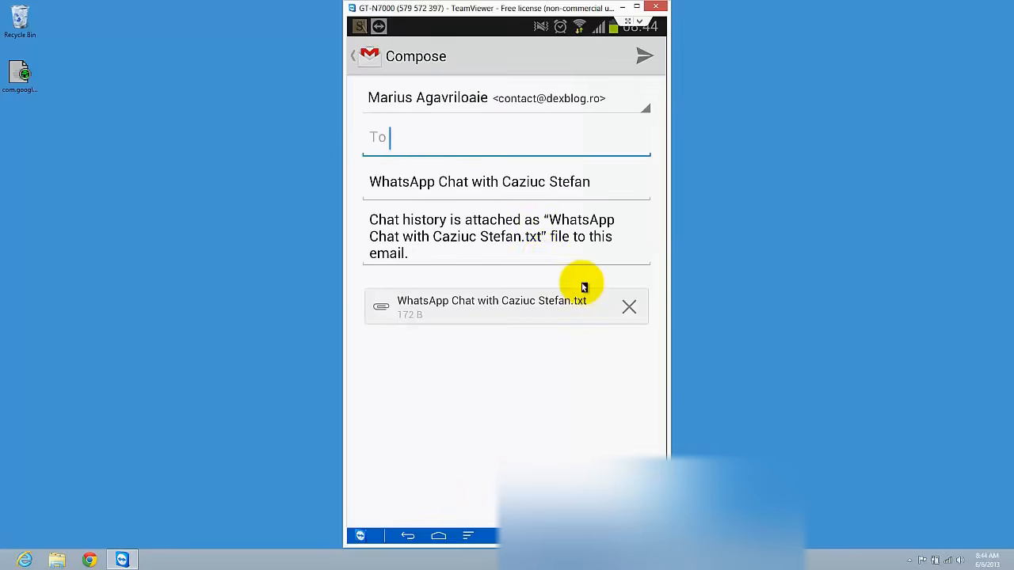
Step: Enter the recipient address in the Gmail draft and send the chat history email
left_click(505, 137)
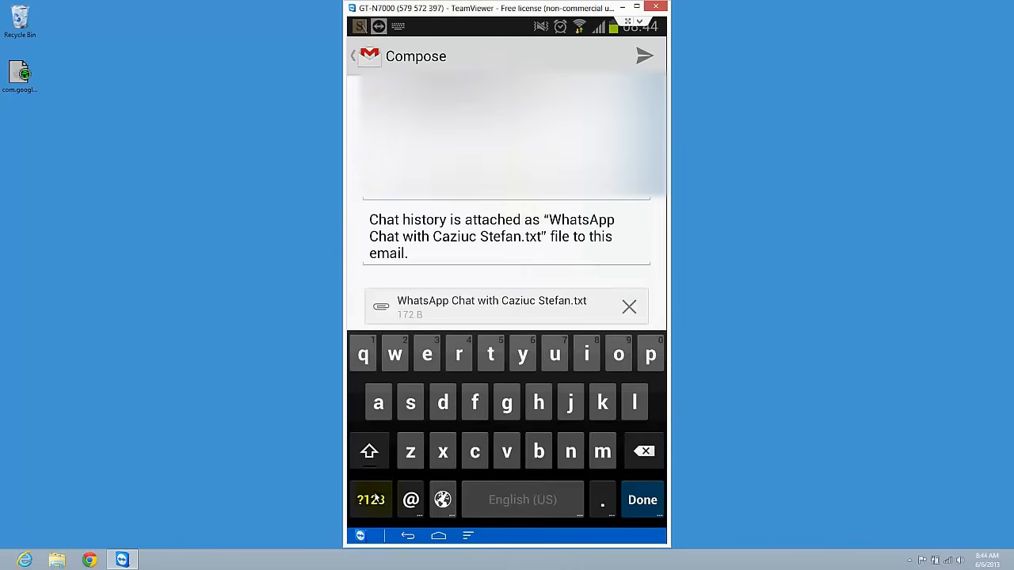
left_click(618, 354)
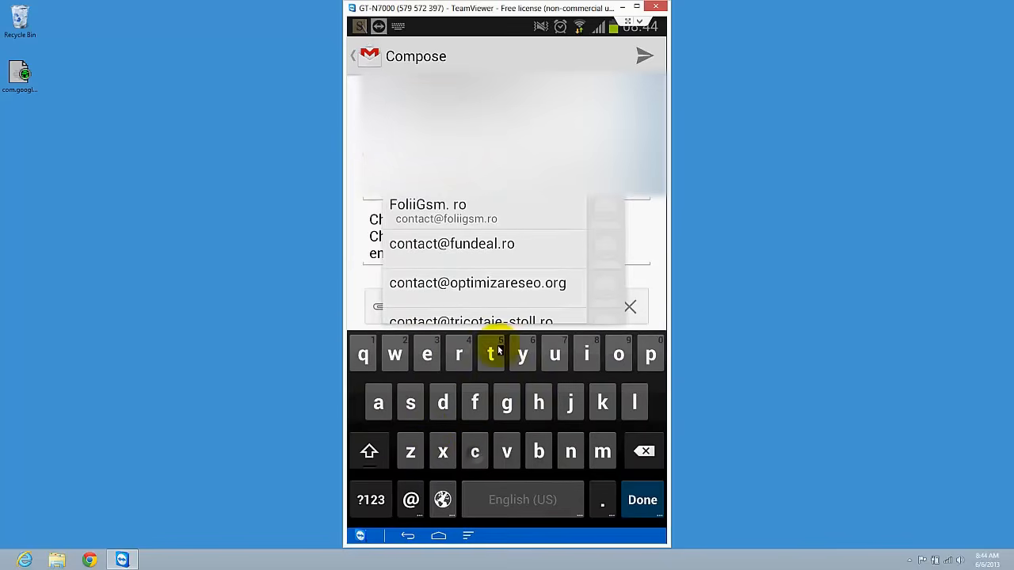
left_click(427, 354)
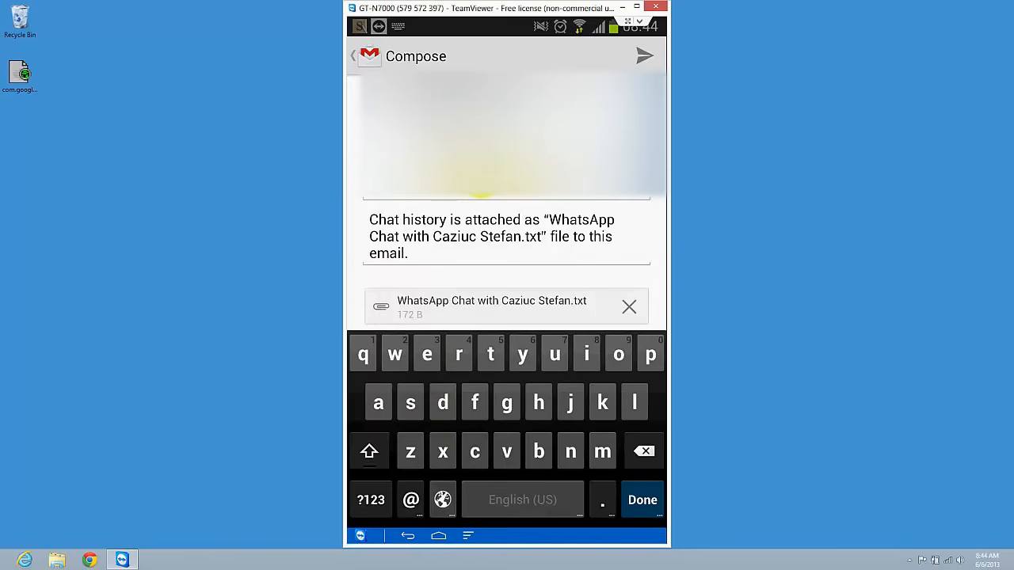
left_click(644, 55)
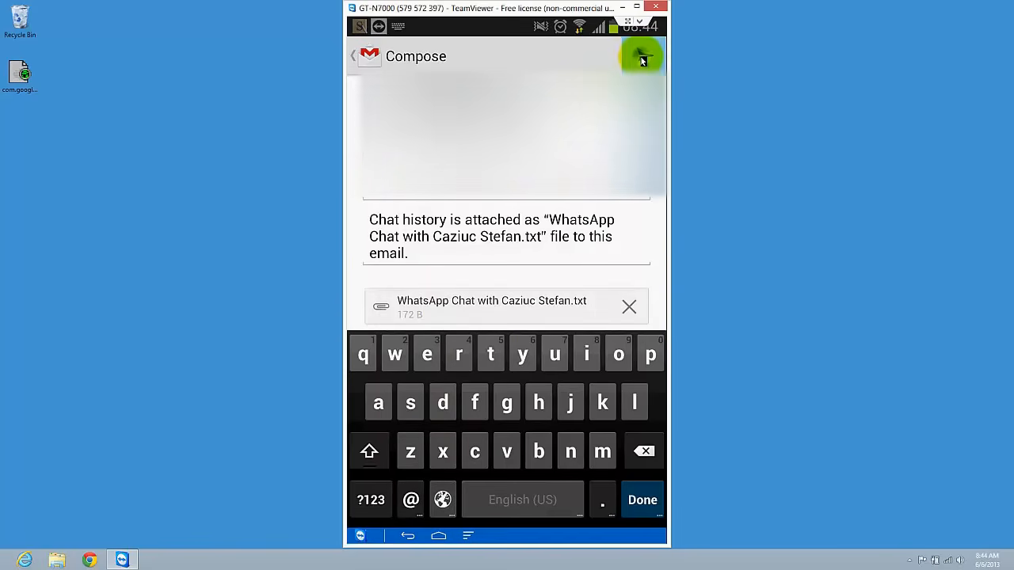
left_click(639, 56)
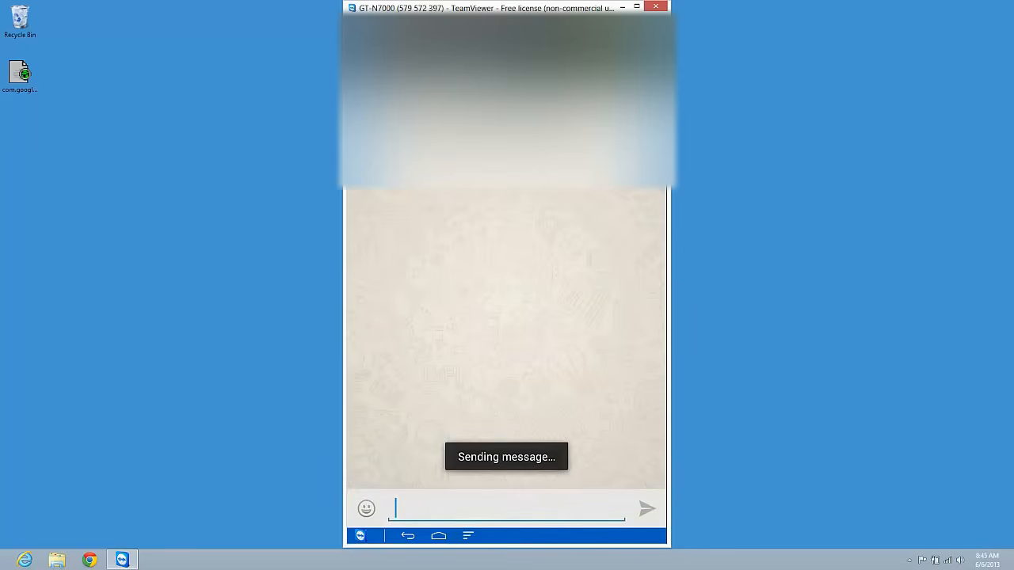